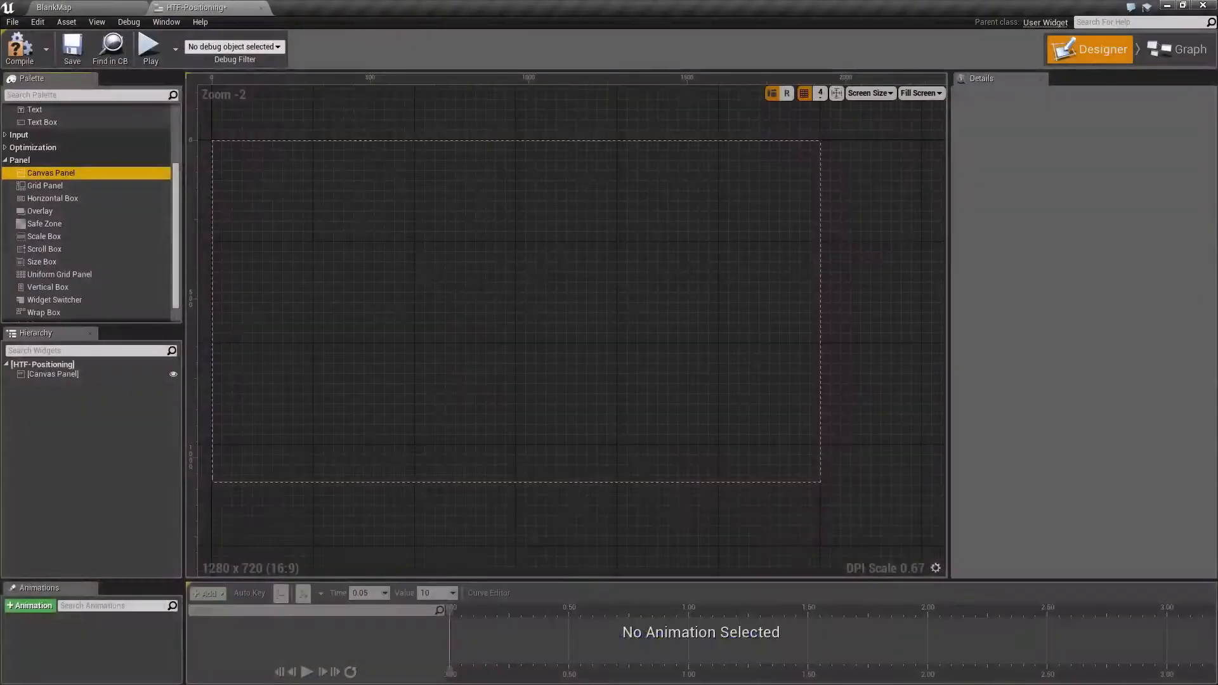
Add an Image widget onto the root Canvas Panel and select it in the Hierarchy.
click(53, 373)
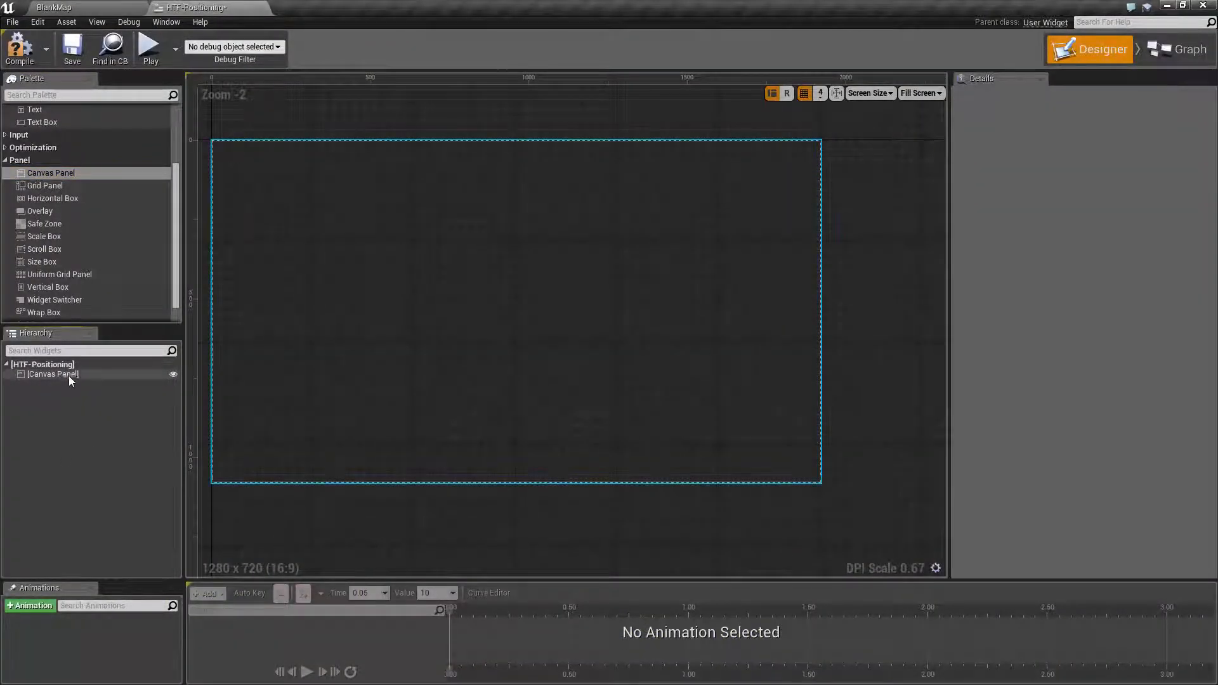
click(54, 373)
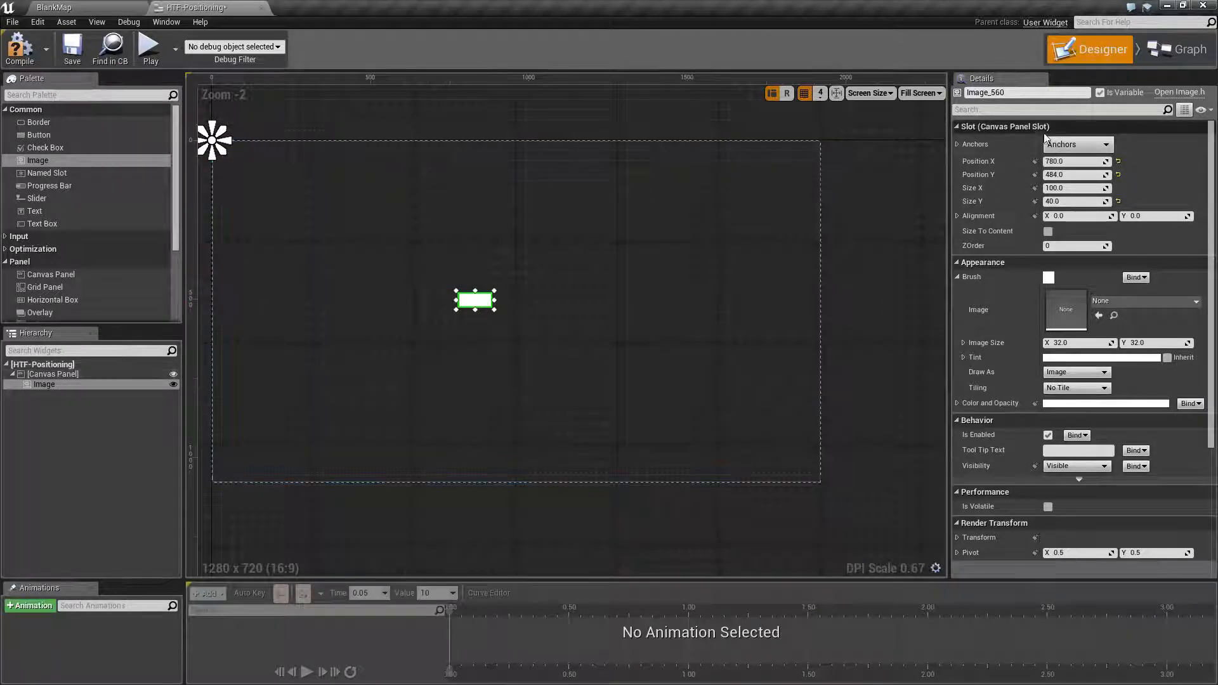
mouse_move(1020, 251)
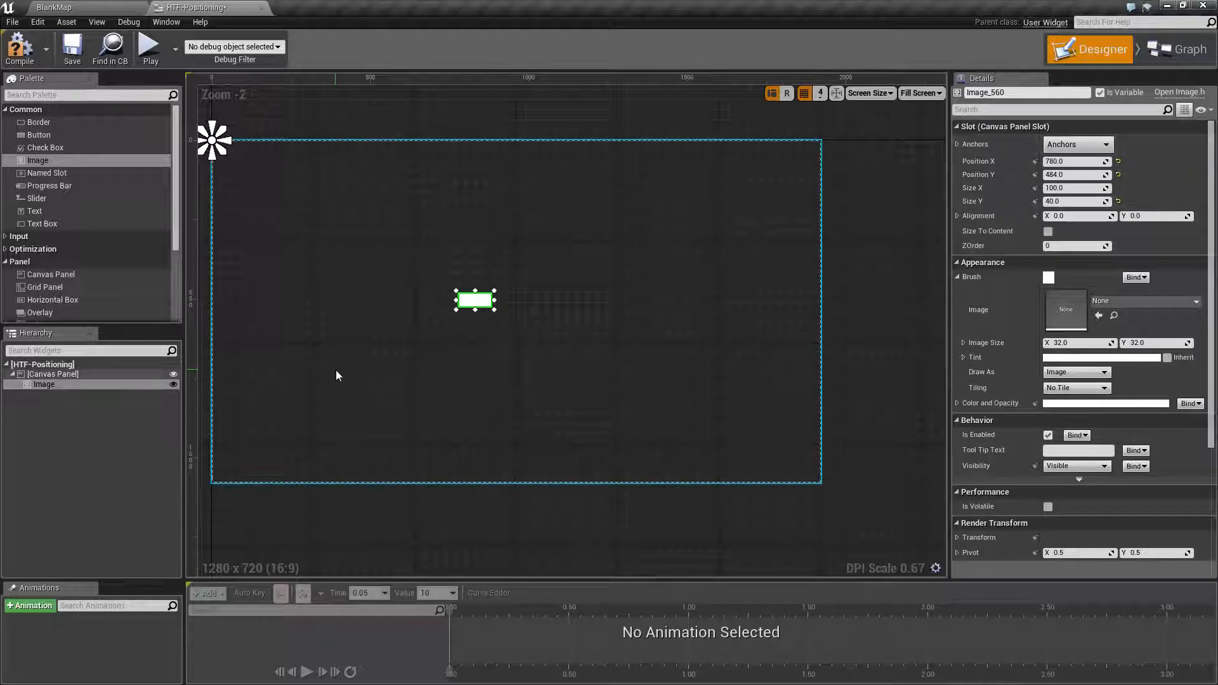
mouse_move(49, 274)
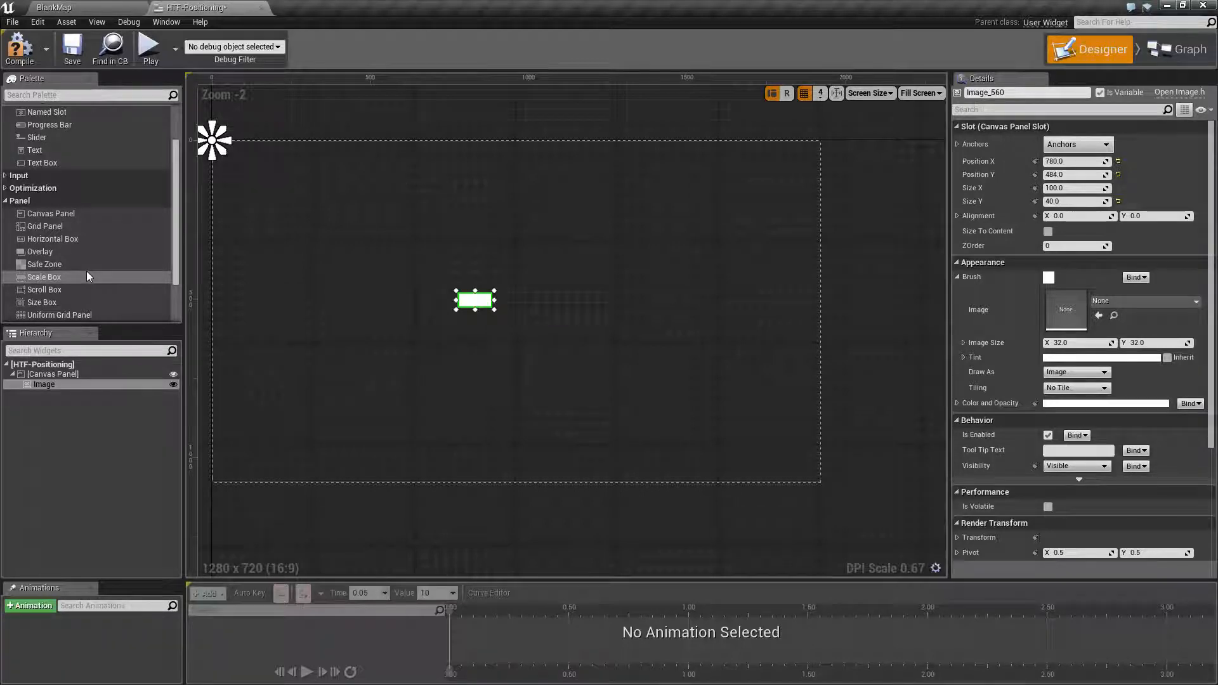
click(44, 383)
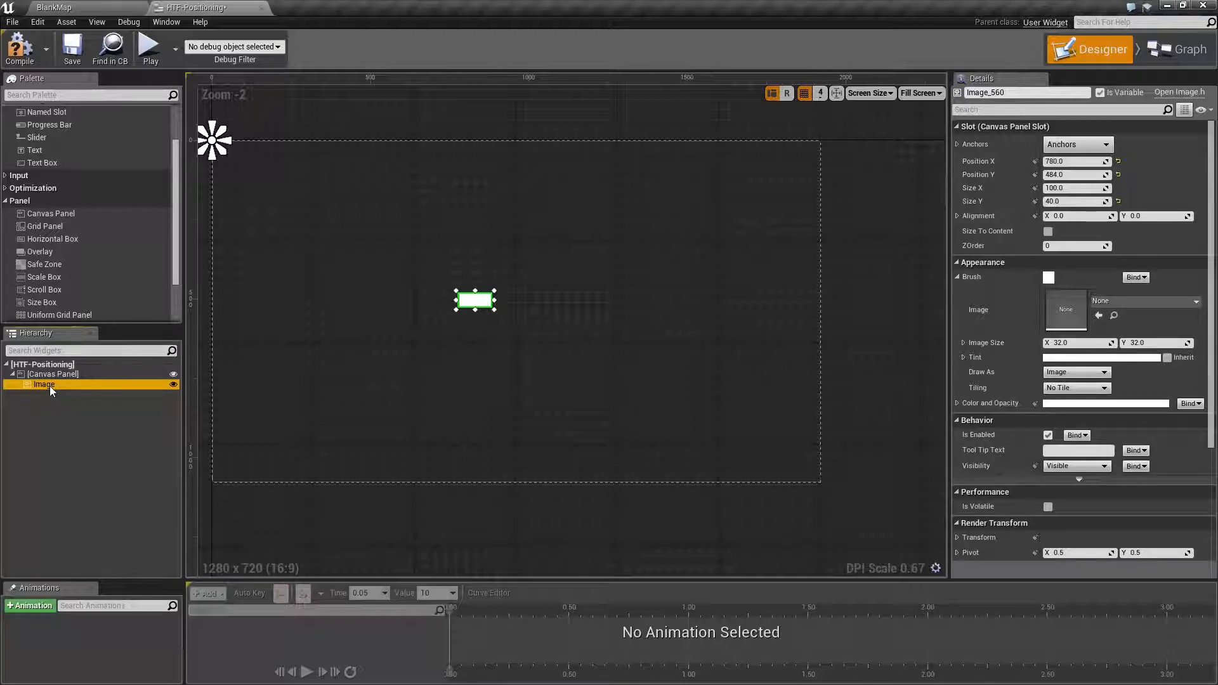
click(53, 373)
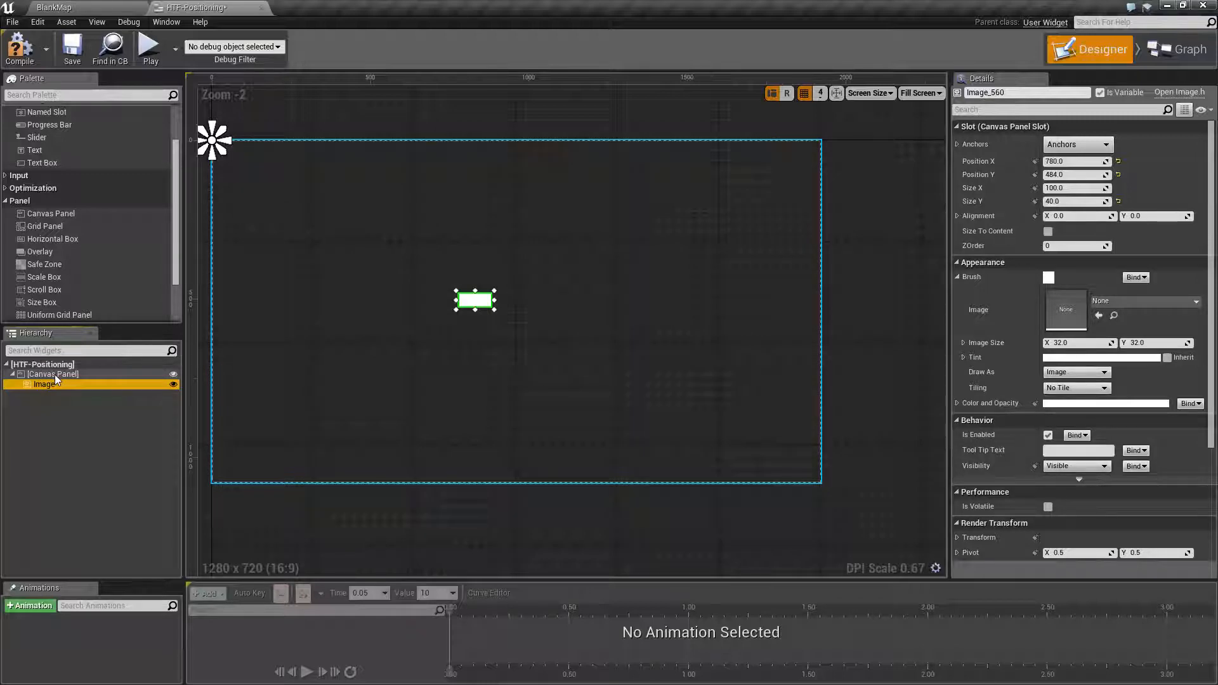
click(53, 373)
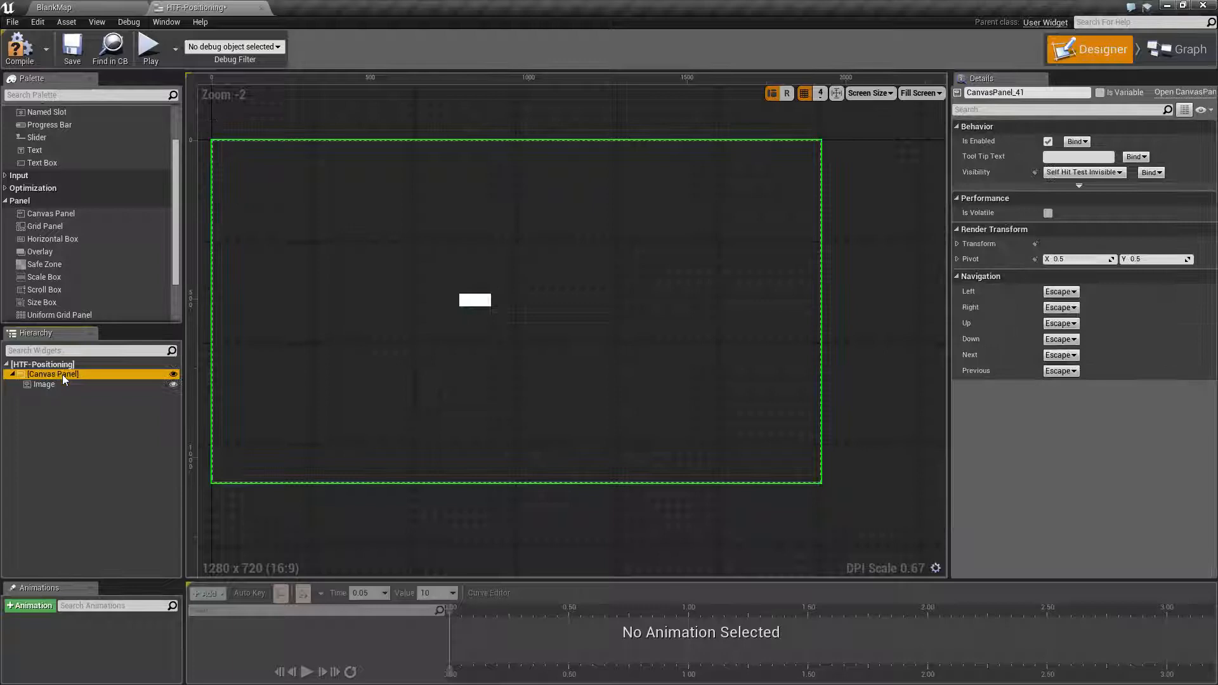
click(45, 383)
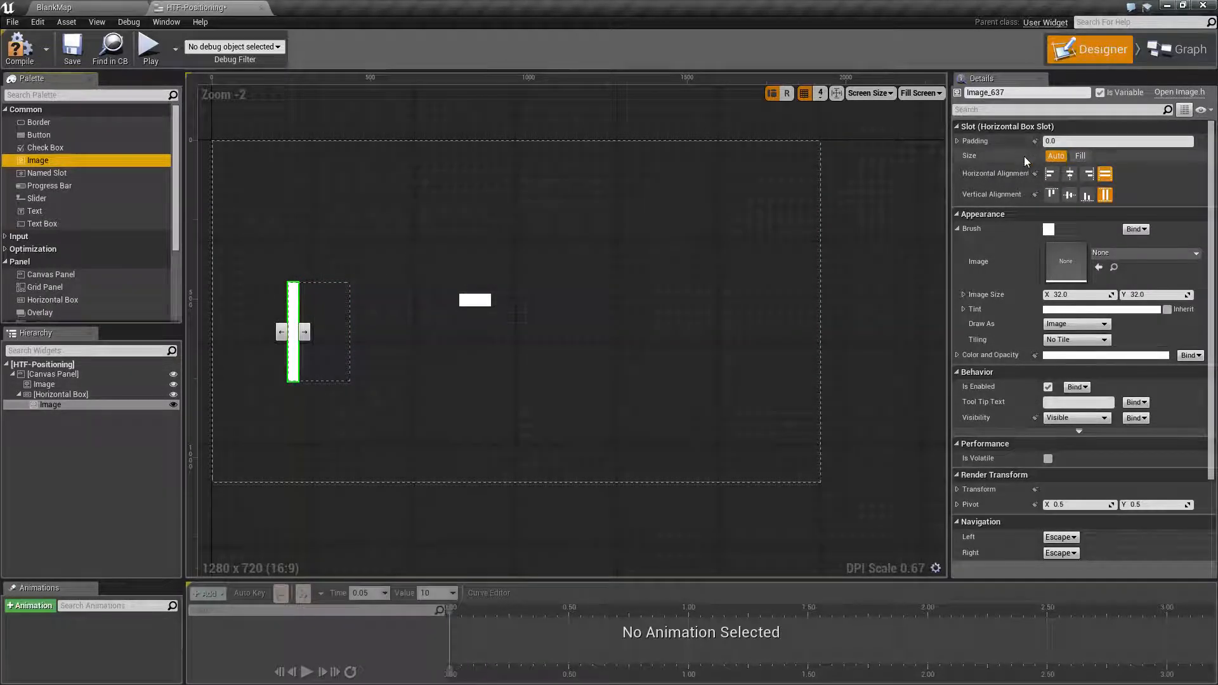
Add a Horizontal Box holding a thin white Image on the left of the canvas.
click(318, 331)
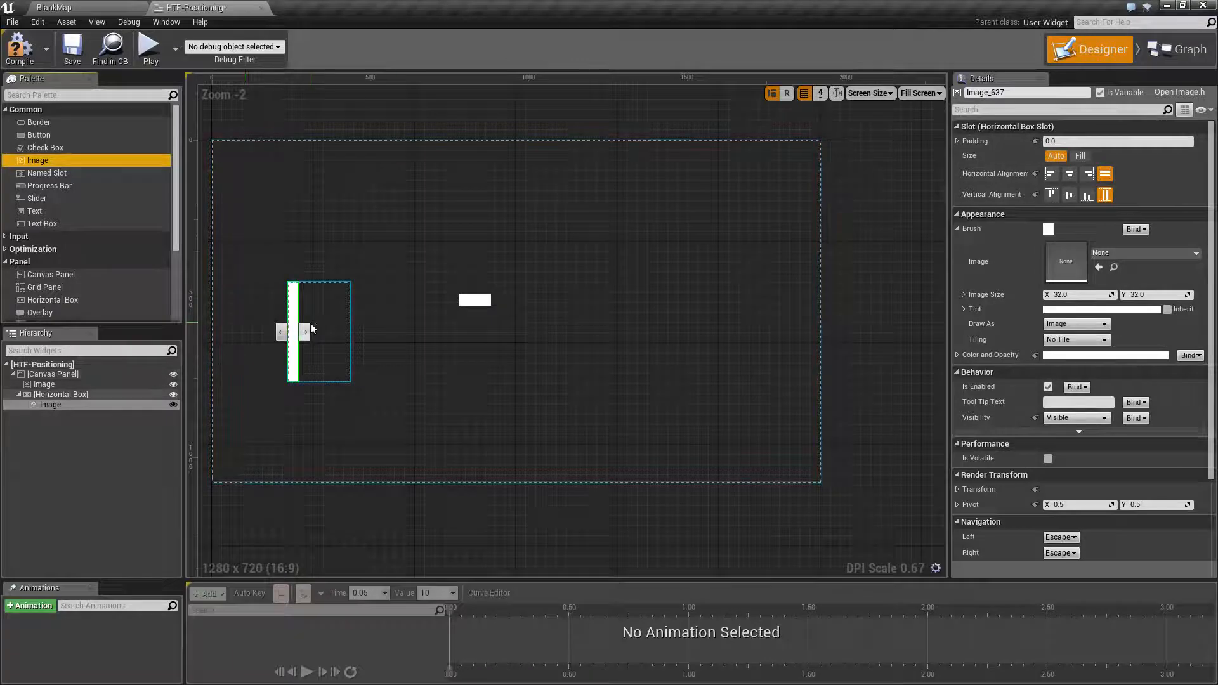
click(61, 393)
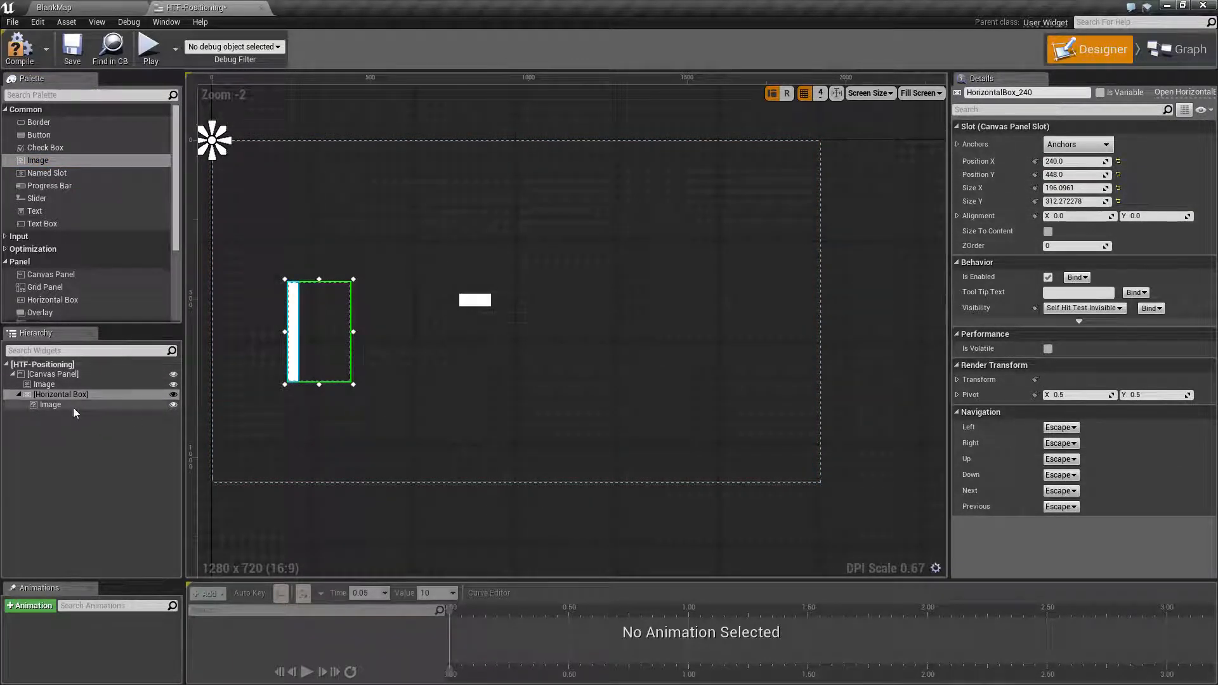
click(60, 394)
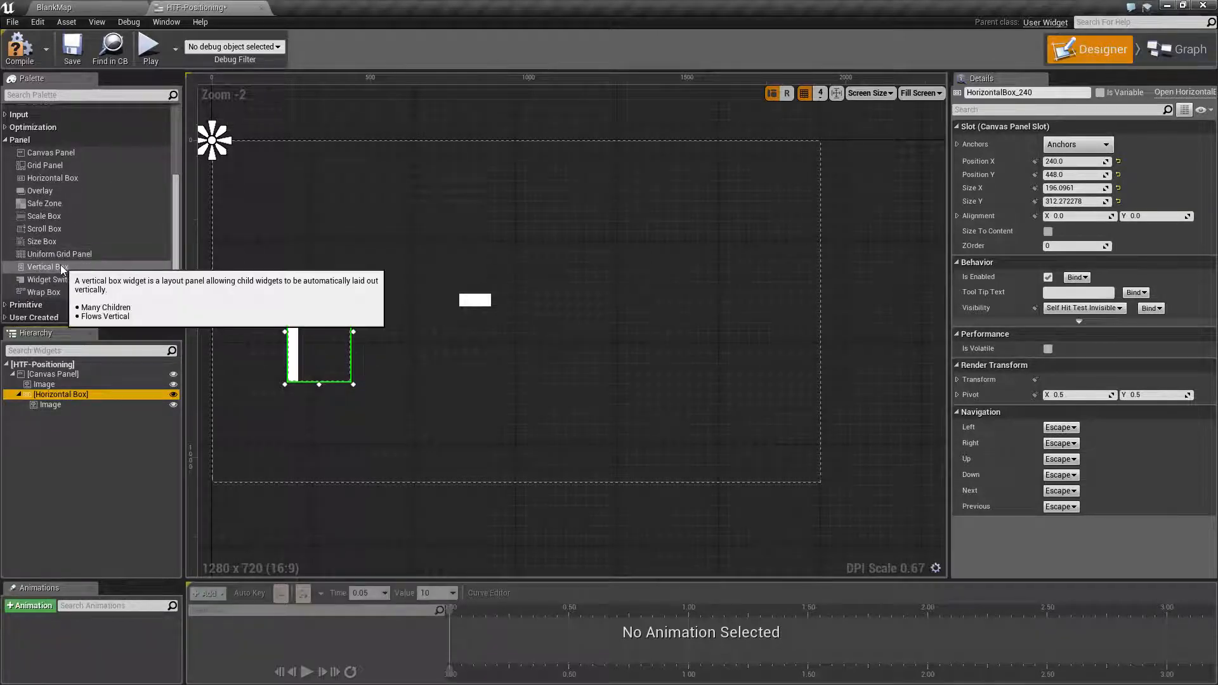
mouse_move(43, 165)
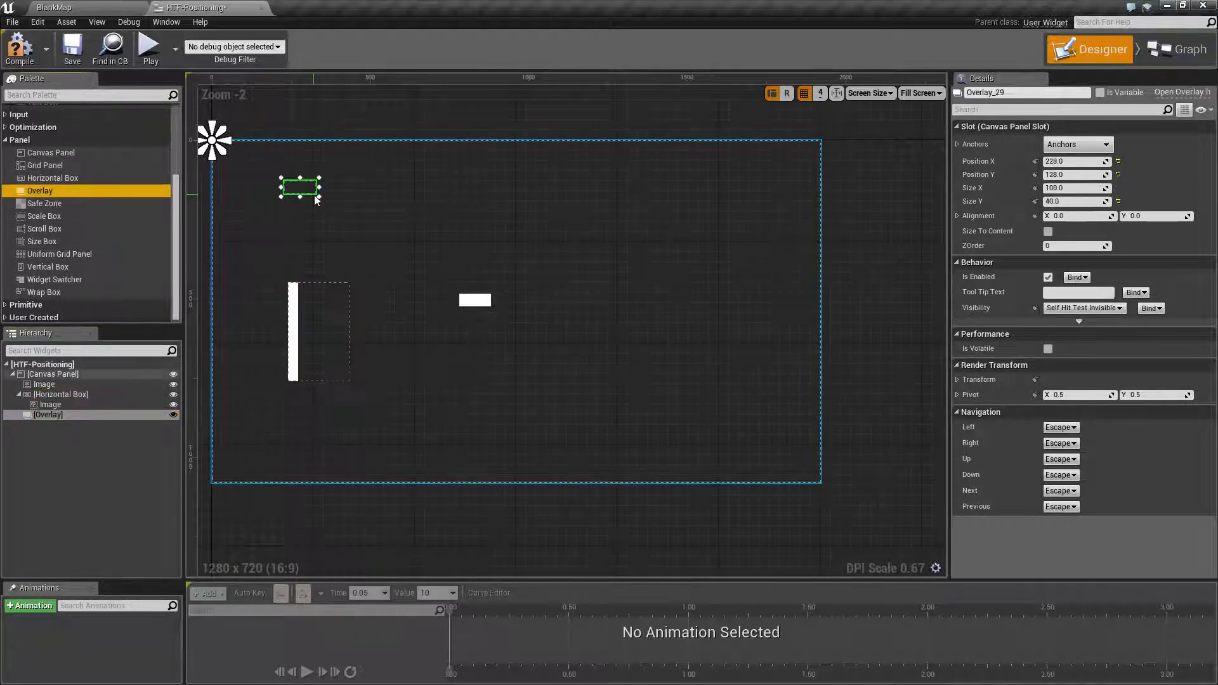
Enlarge the Overlay above the horizontal box and place an Image inside it.
drag(322, 199, 407, 278)
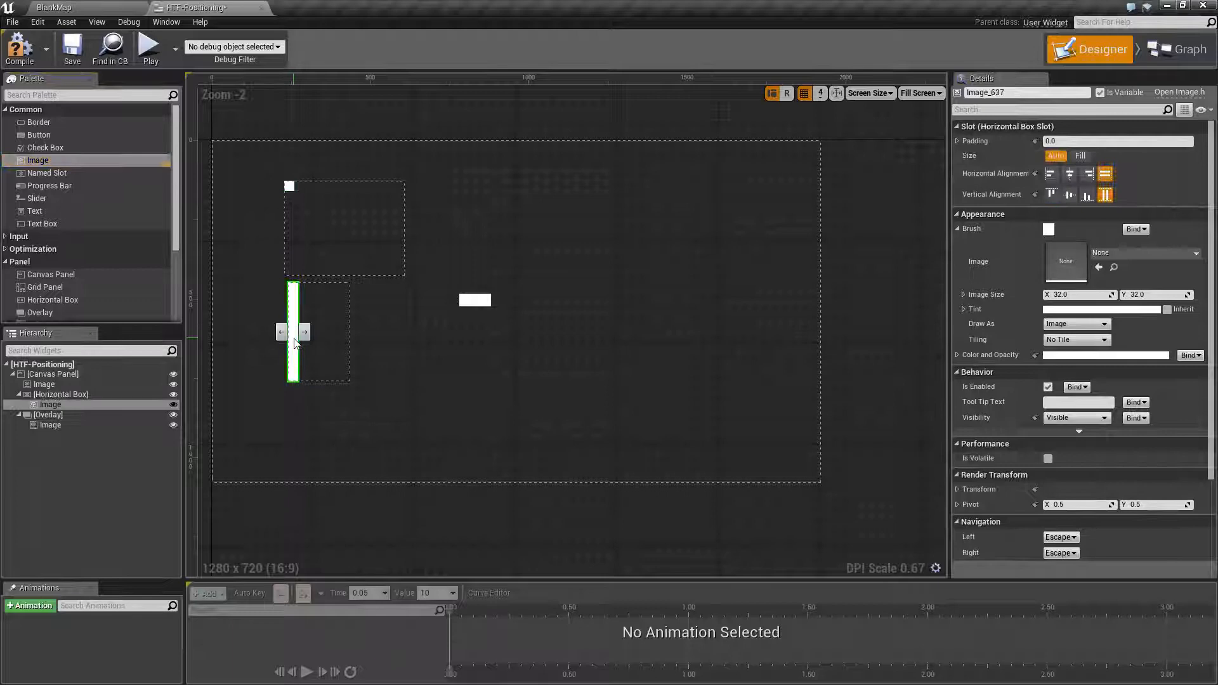
scroll(down, 3)
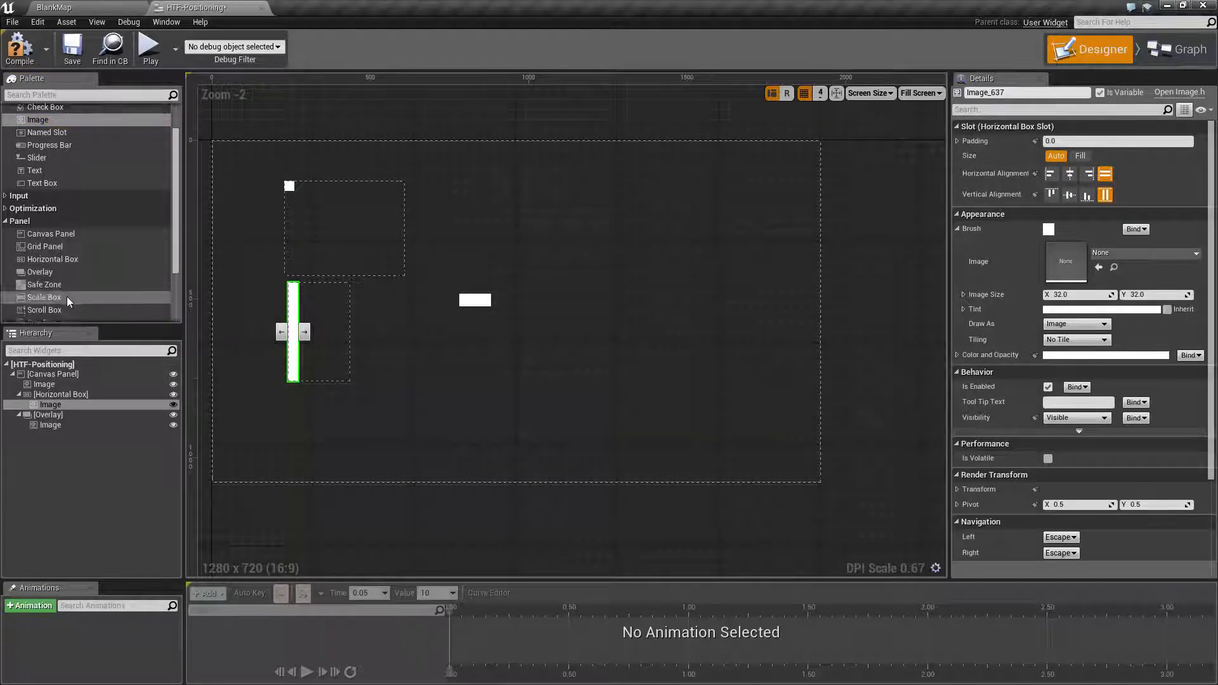
click(473, 300)
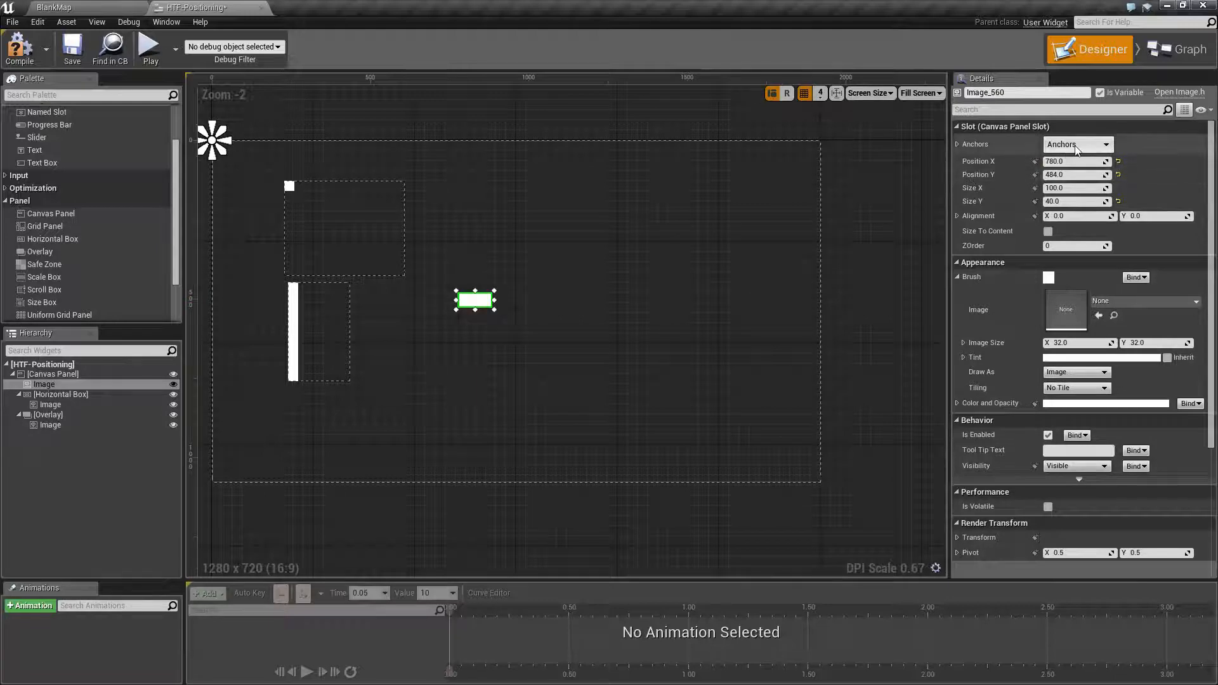
Anchor the middle image to the canvas centre and zero its position to 0, 0.
click(1098, 145)
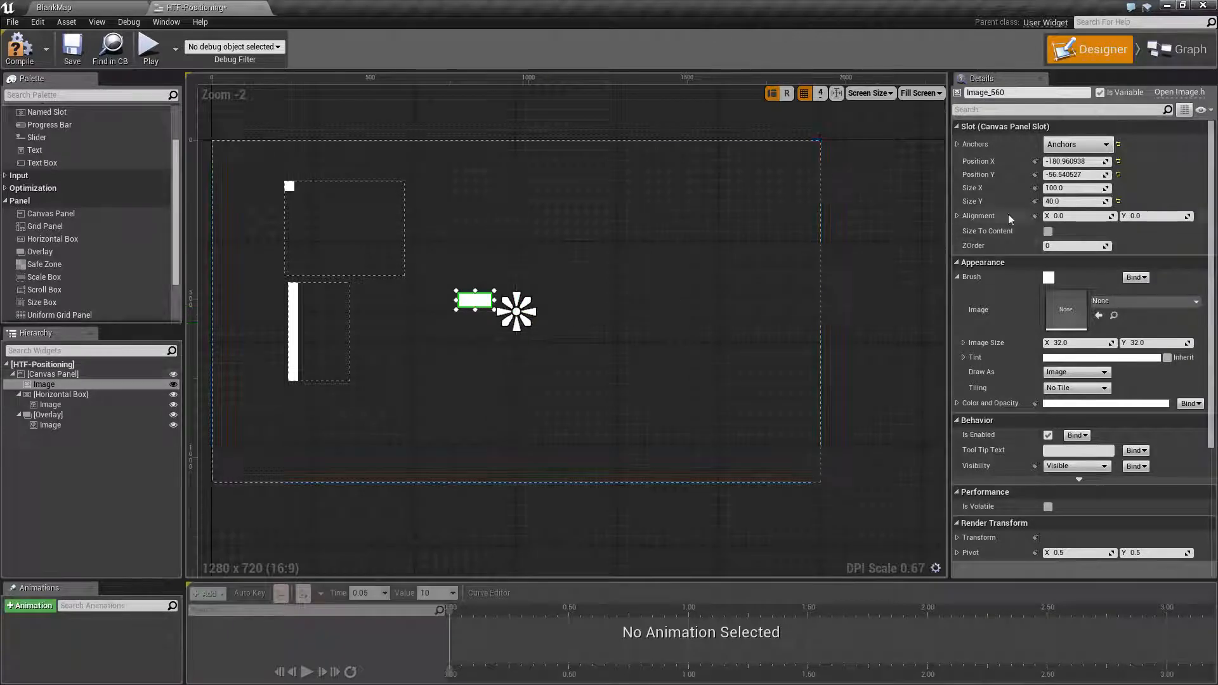
mouse_move(1076, 175)
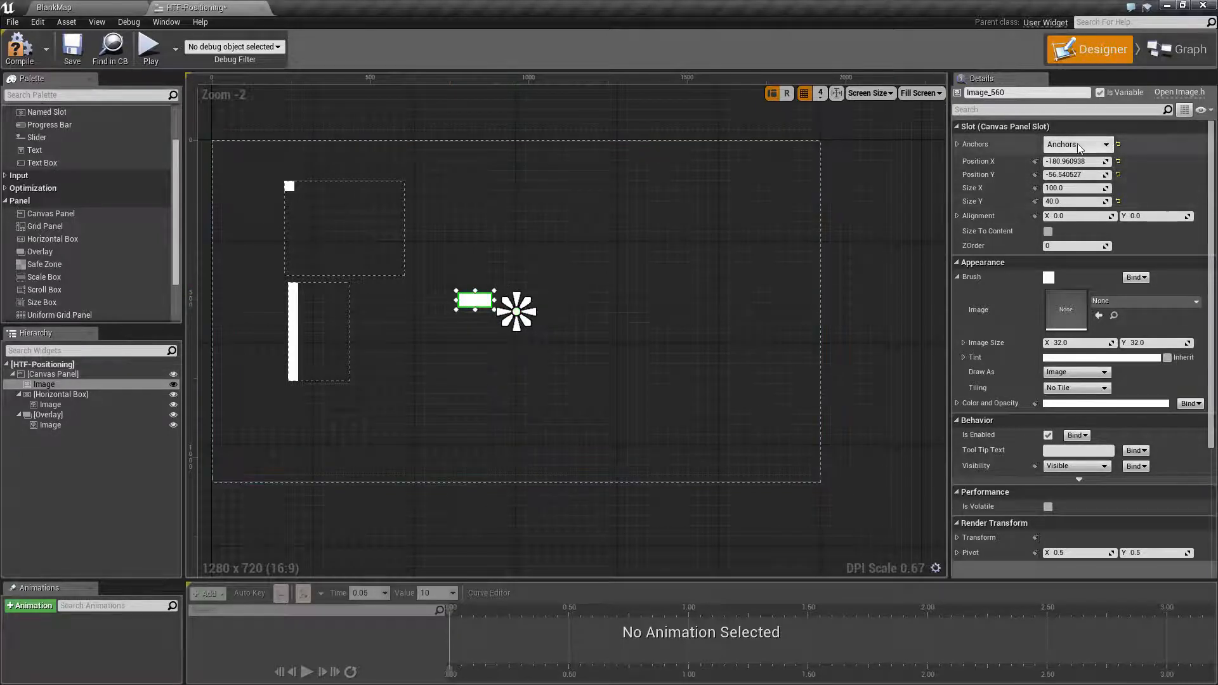
click(1076, 162)
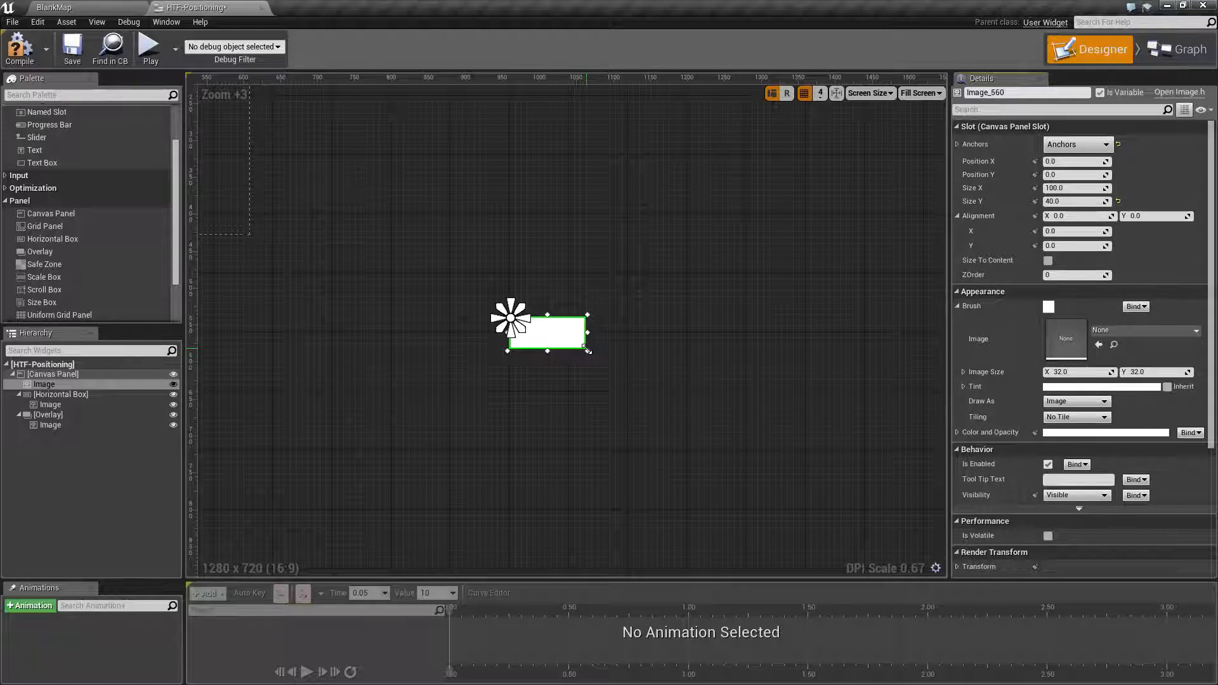
mouse_move(548, 340)
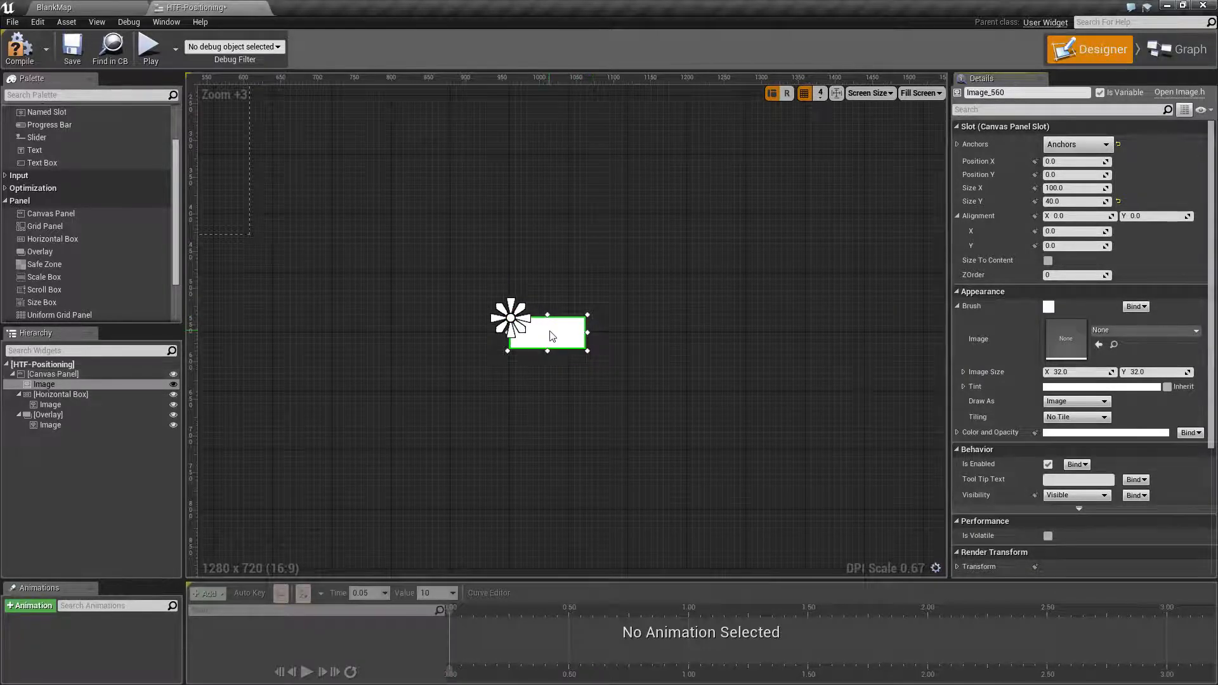
Give the centre-anchored image alignment 0.5, 0.5 and size 500 by 500.
click(1076, 231)
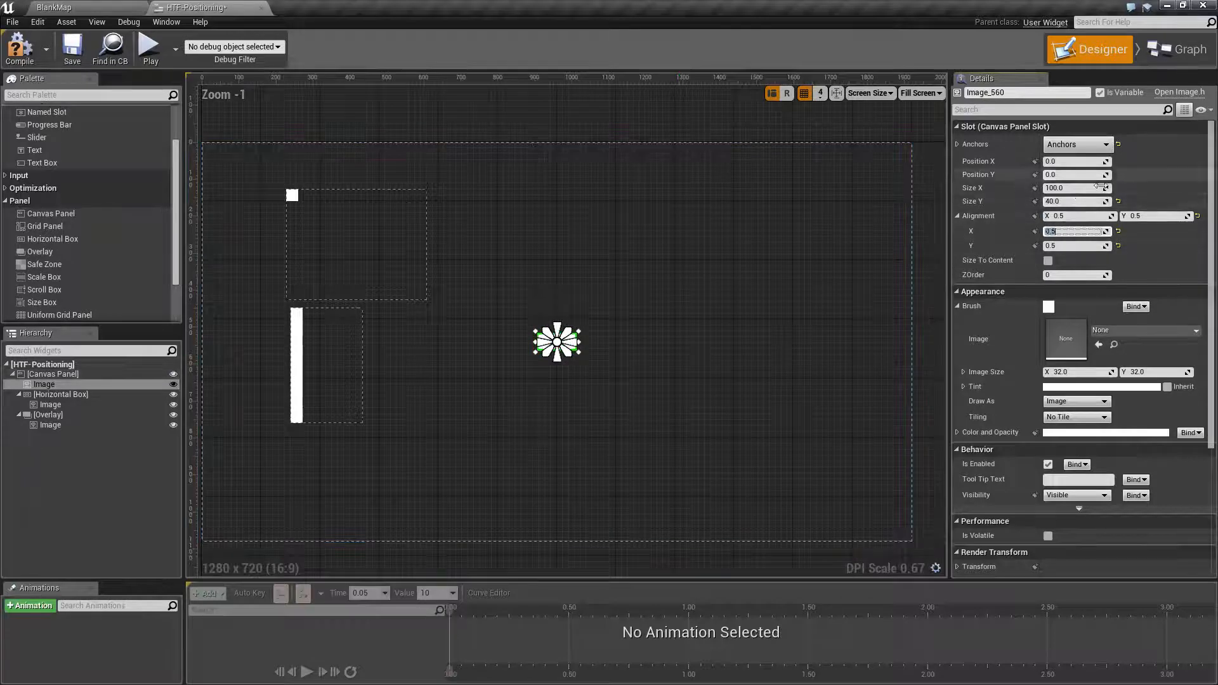
click(1076, 187)
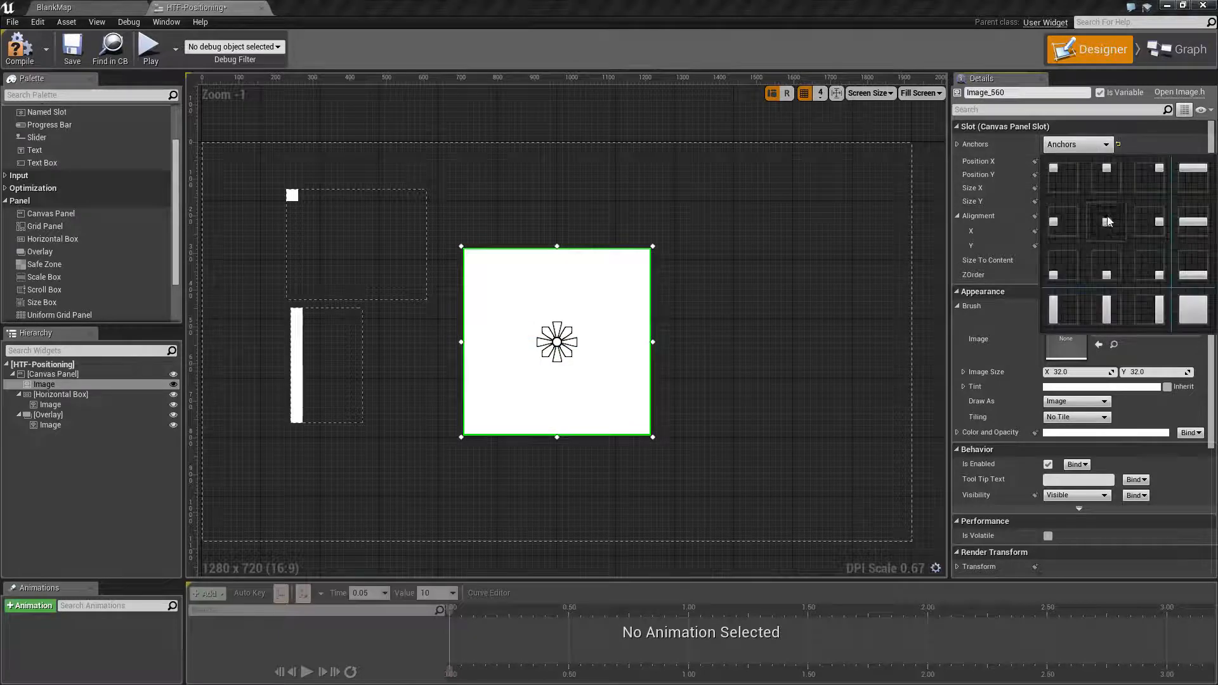
click(1106, 221)
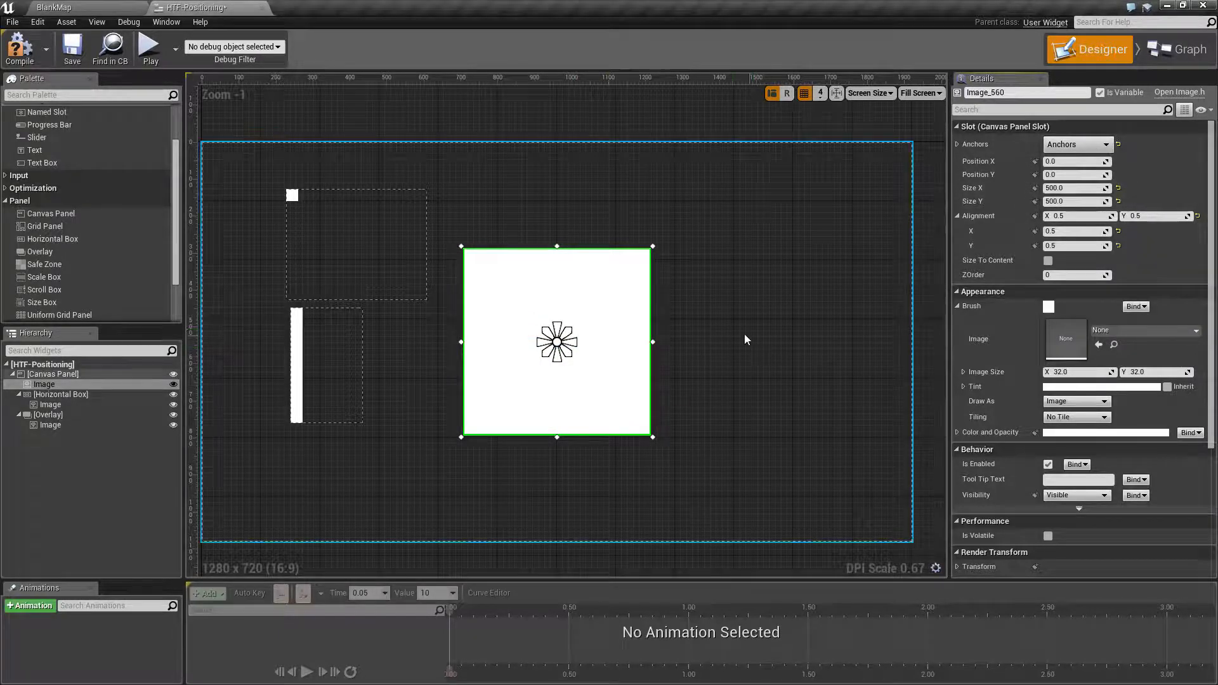
mouse_move(306, 490)
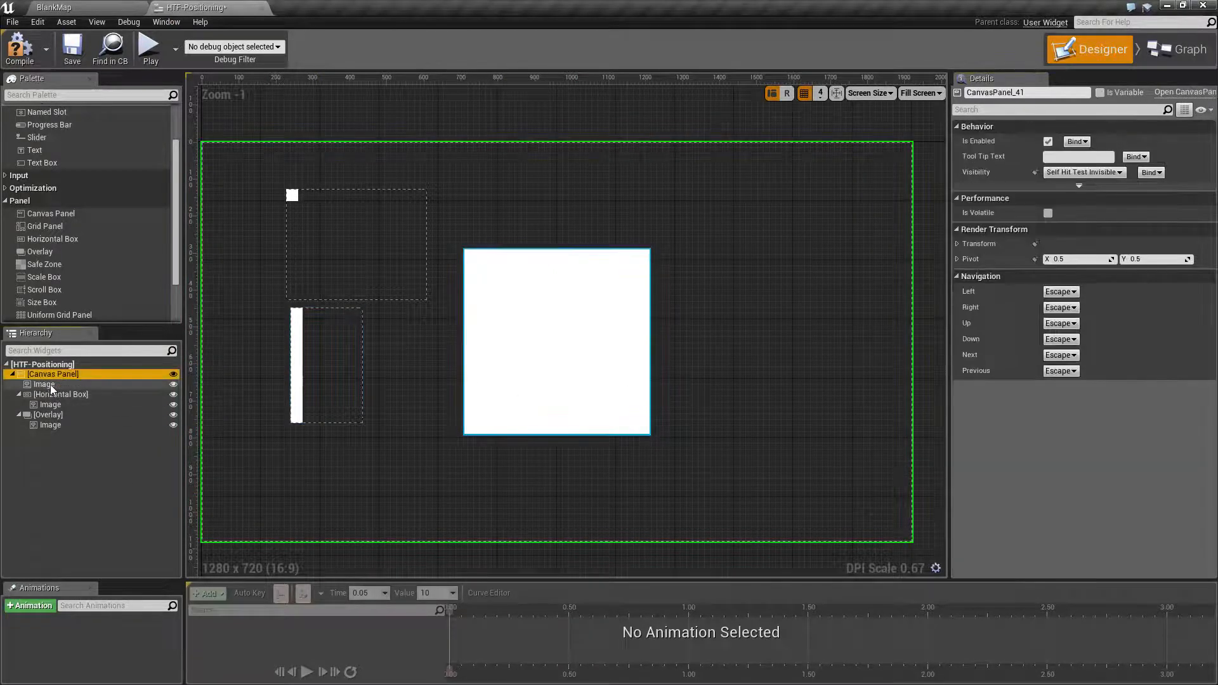
click(555, 341)
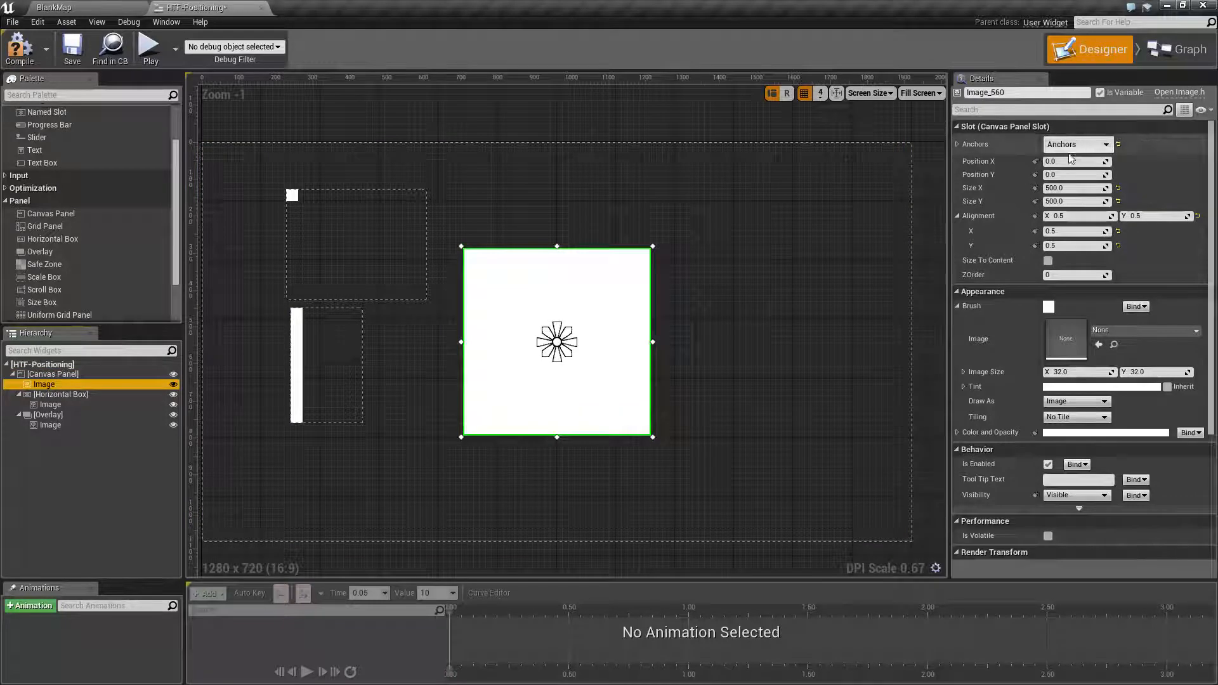
mouse_move(1076, 274)
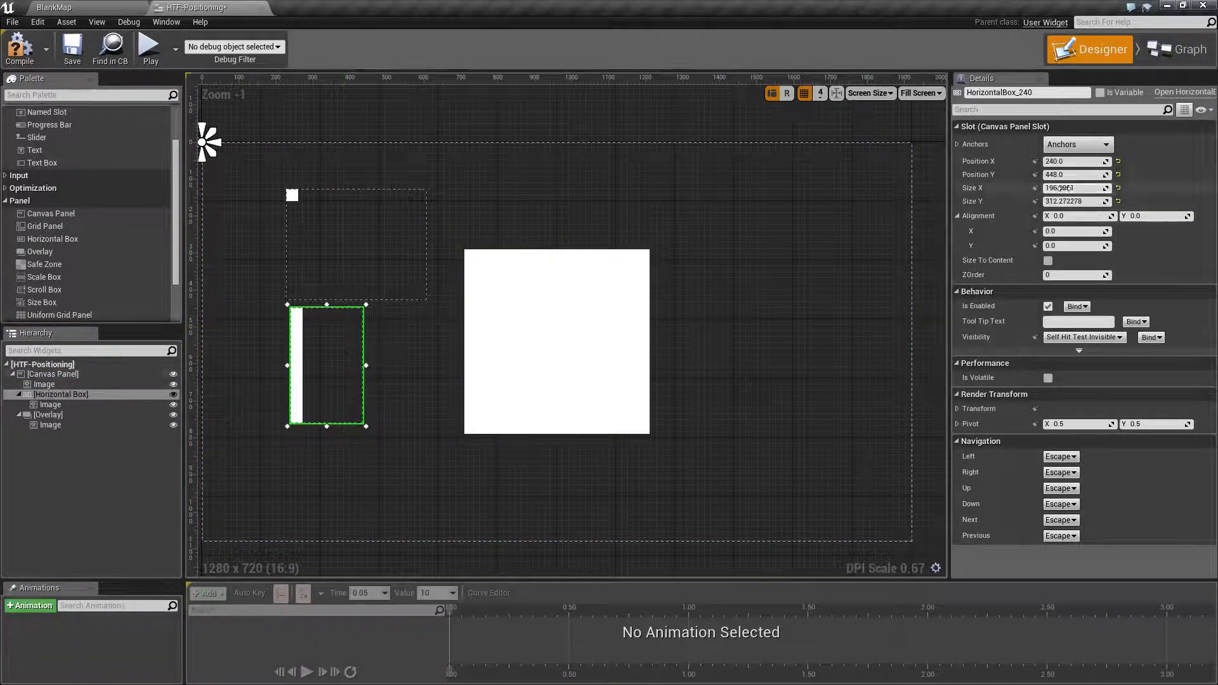
click(51, 403)
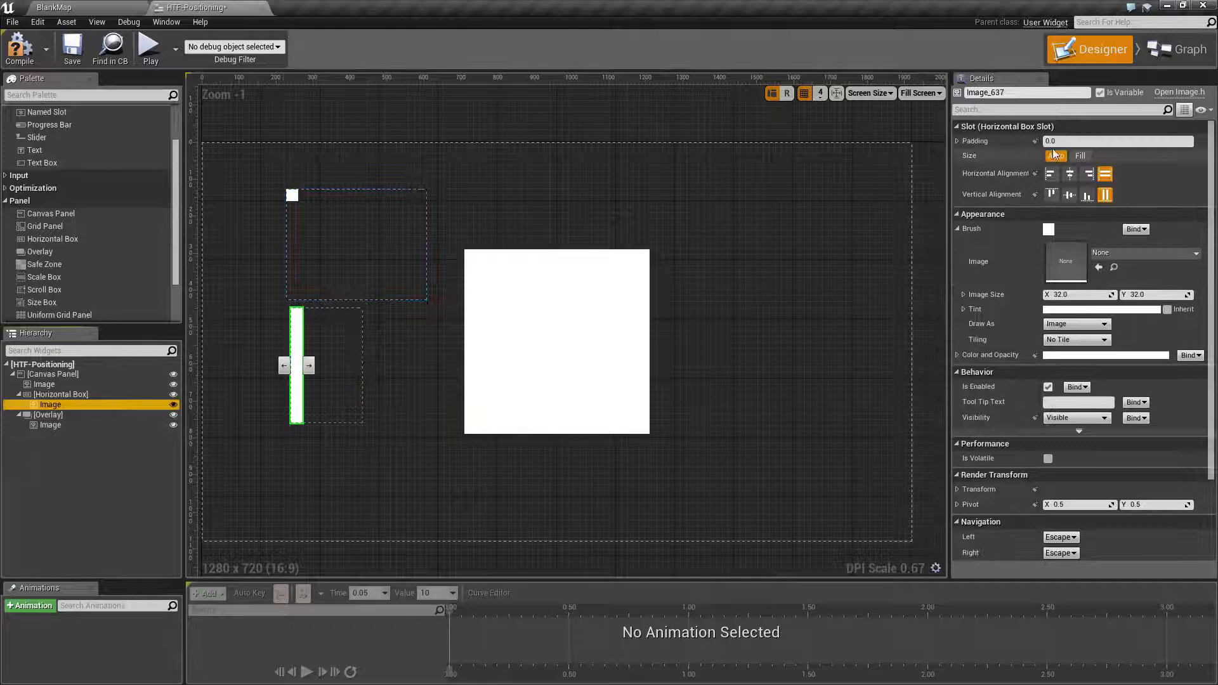
mouse_move(1057, 155)
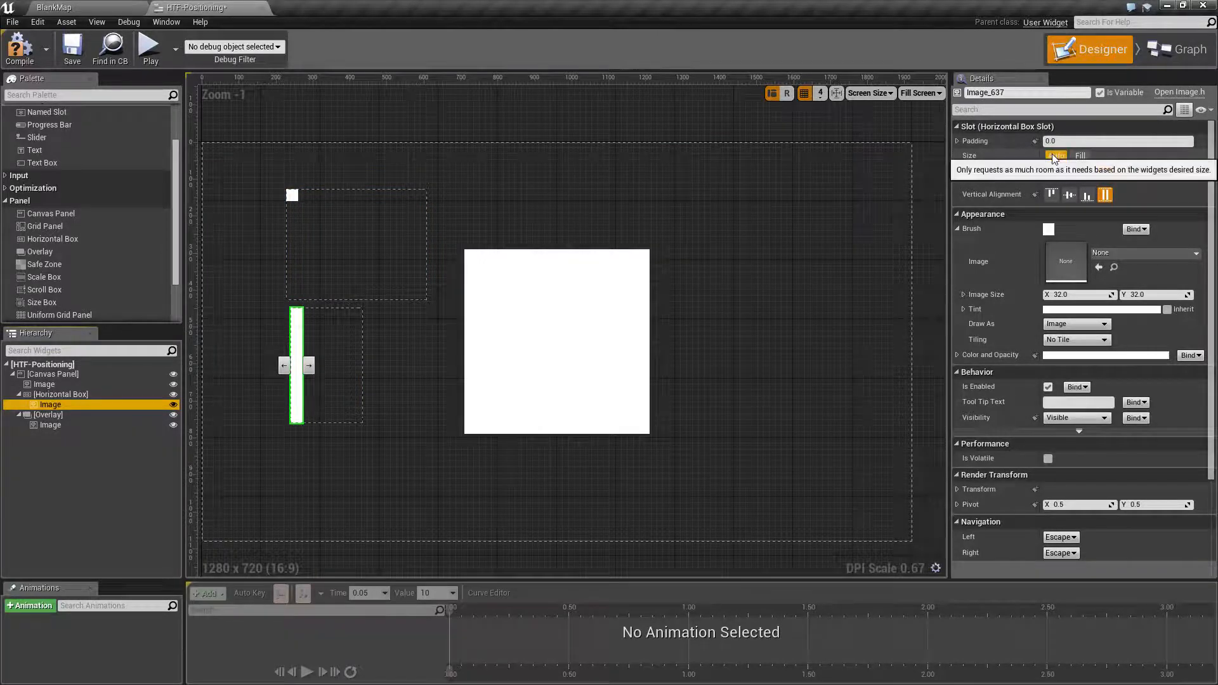
click(1079, 155)
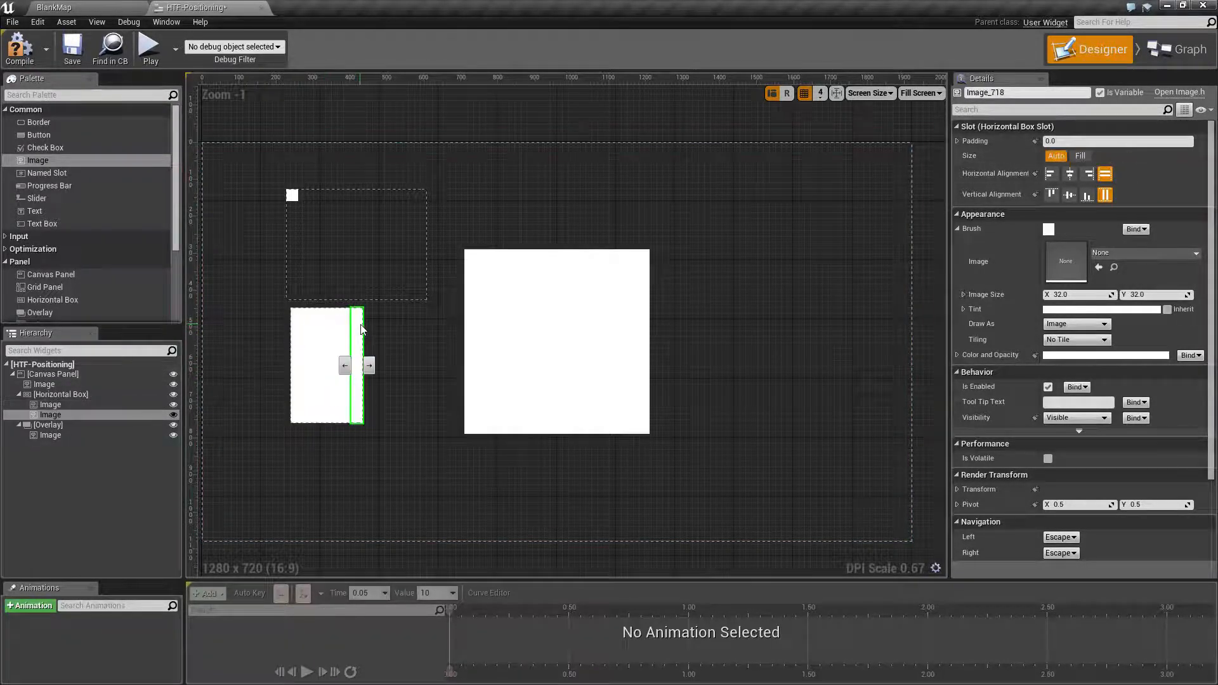
Set the horizontal box's new pink image to Fill the remaining width.
click(1049, 228)
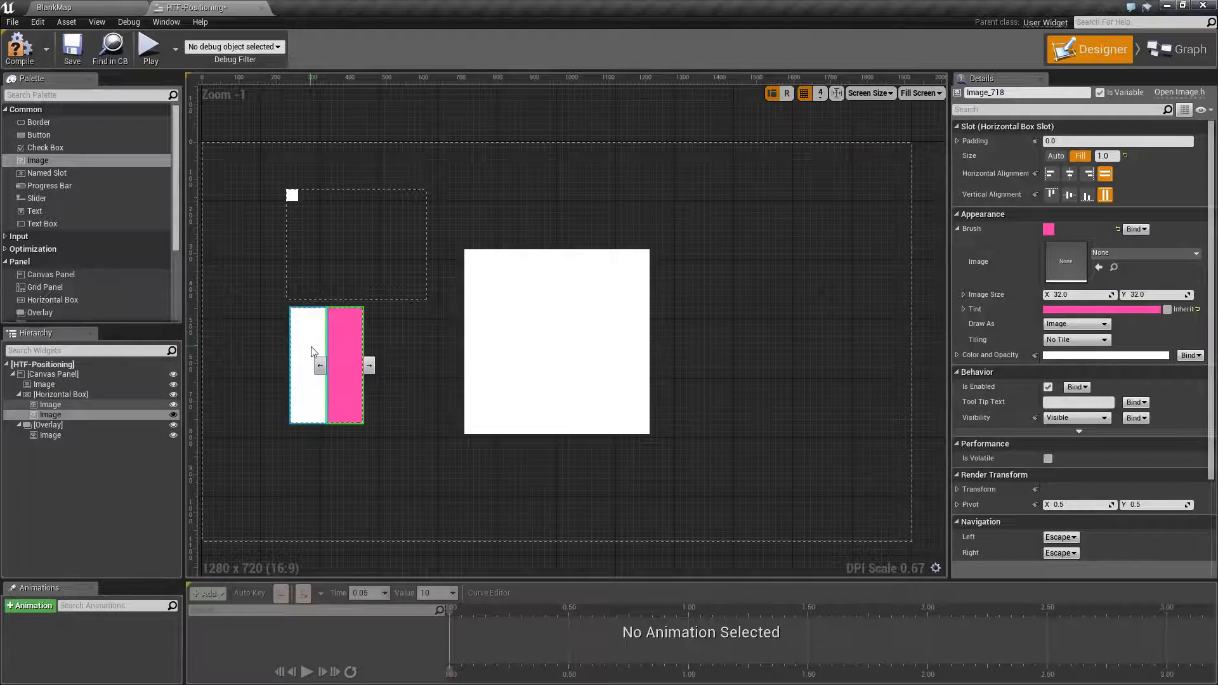
click(61, 394)
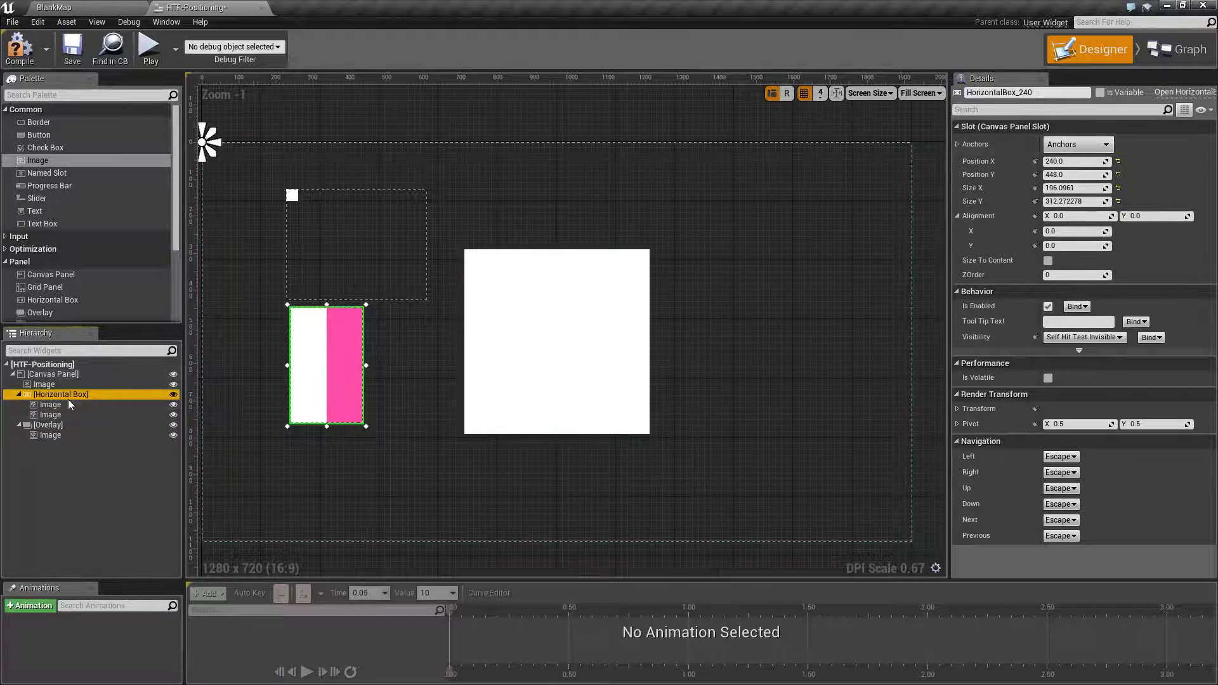
click(50, 435)
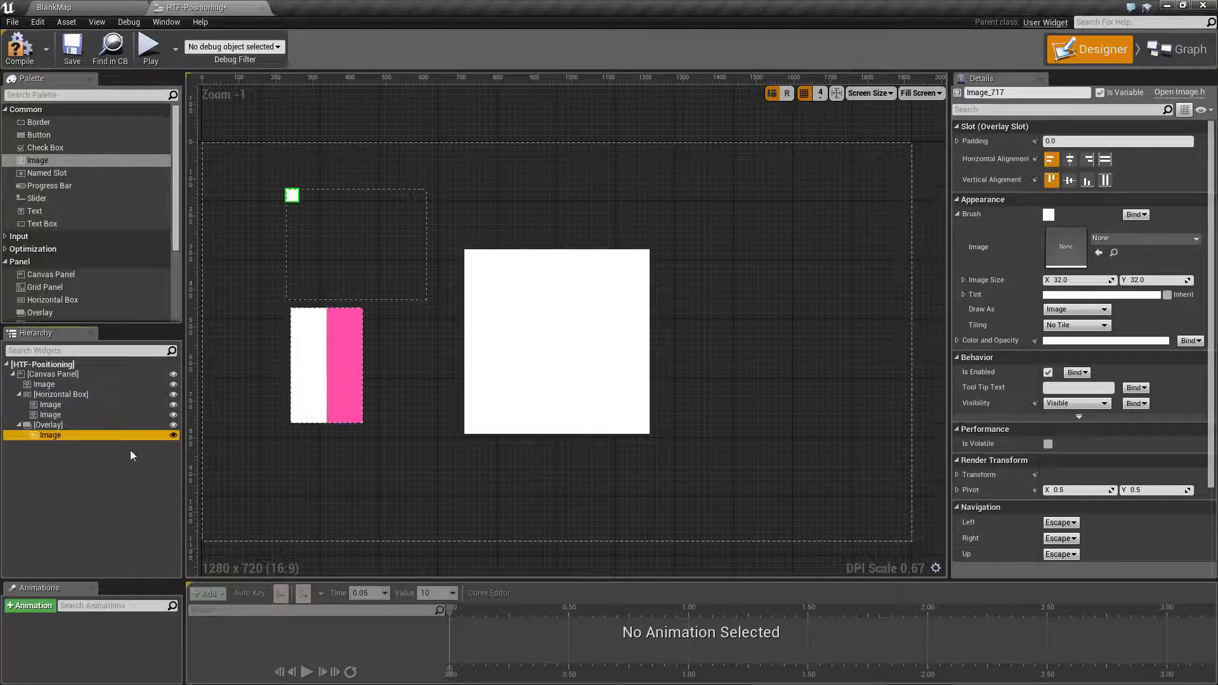
click(53, 373)
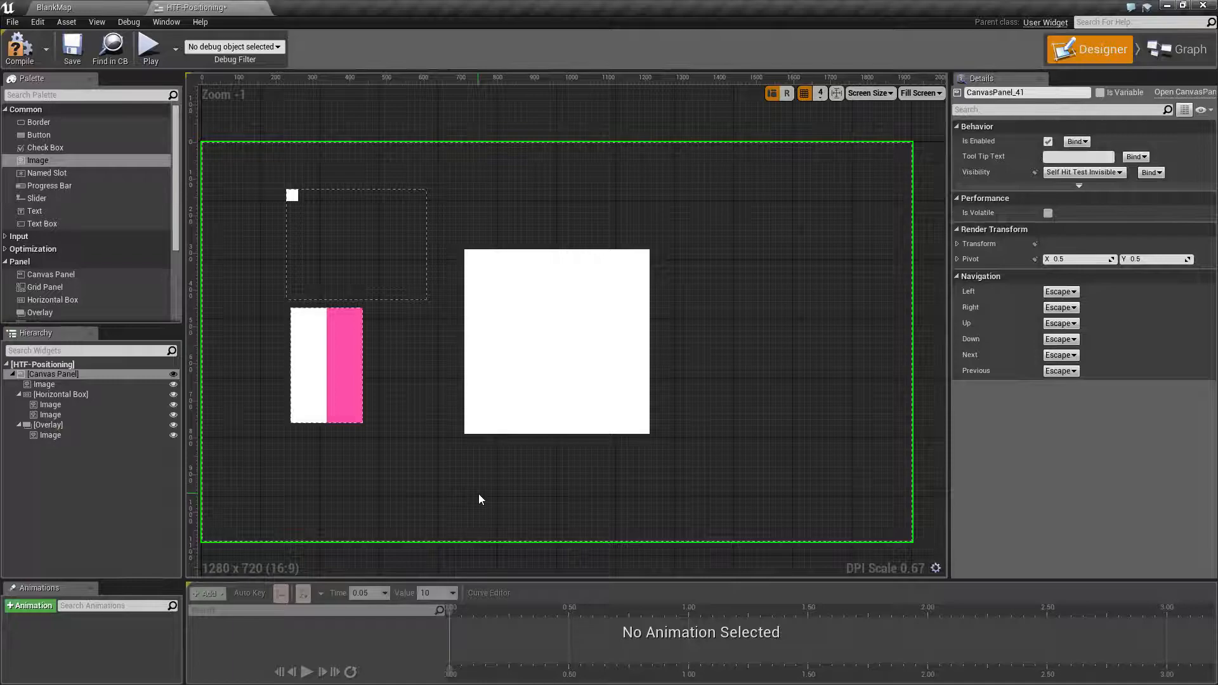